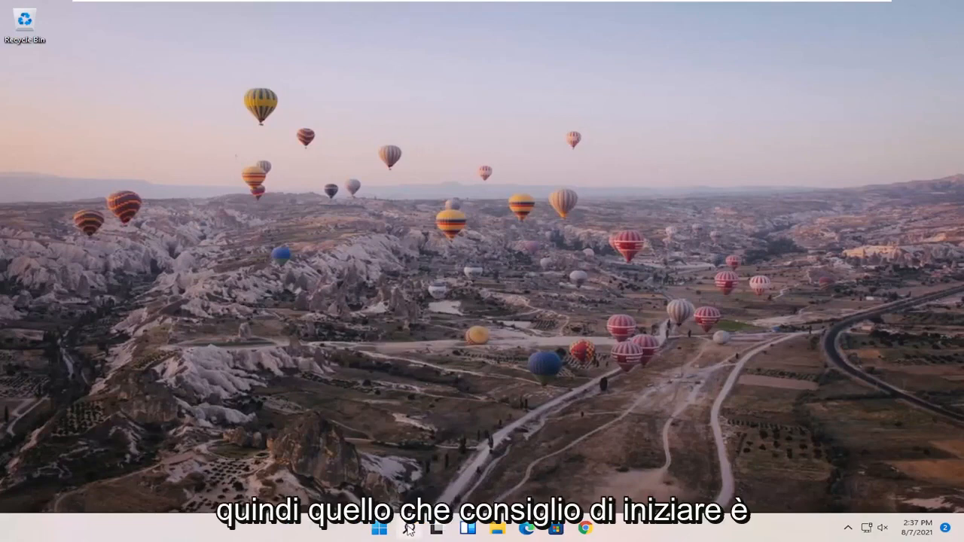
Step: Search Windows for 'disk management' and launch Create and format hard disk partitions
left_click(406, 527)
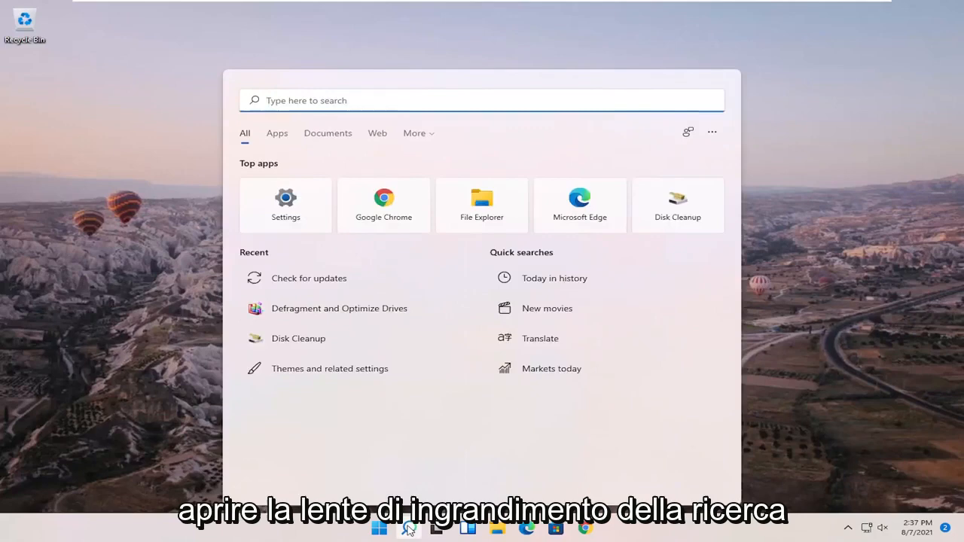
type("disk management")
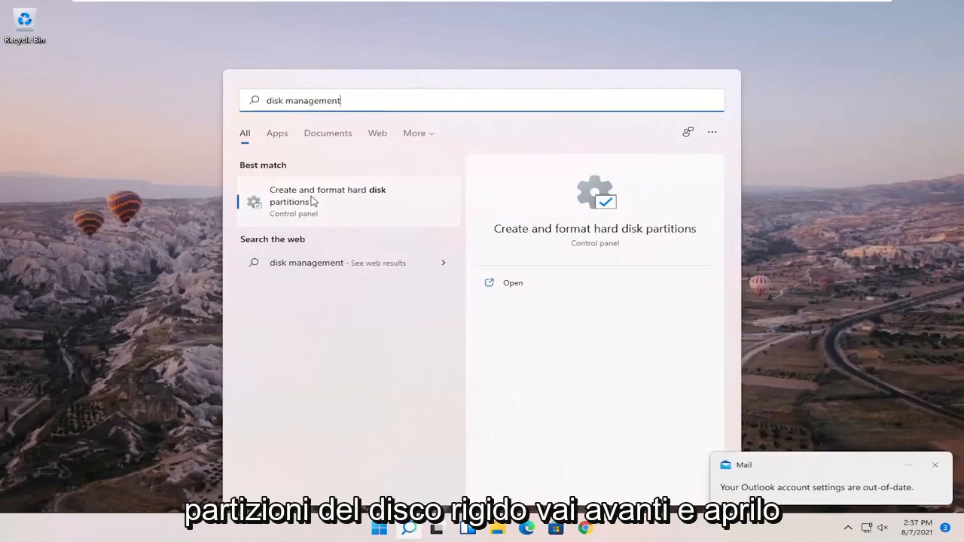
left_click(512, 283)
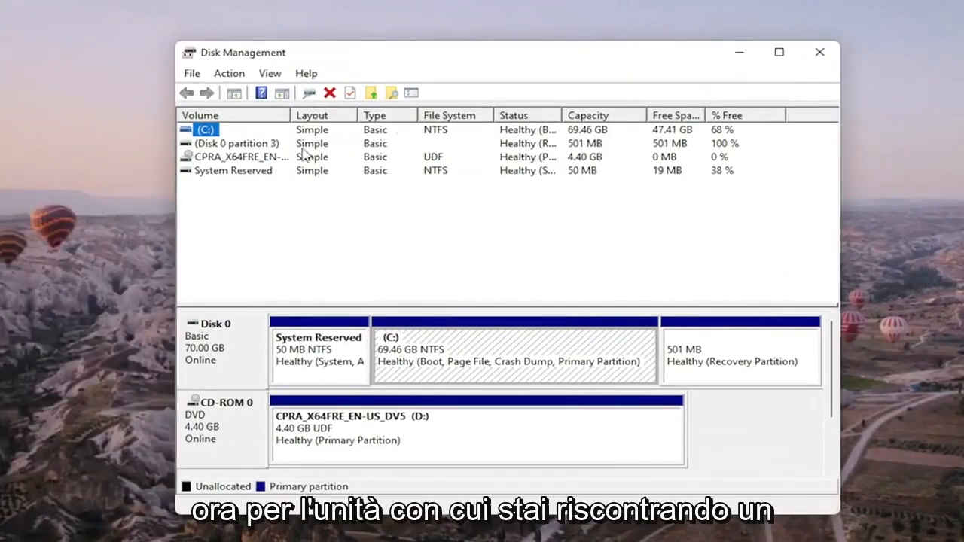
left_click(238, 143)
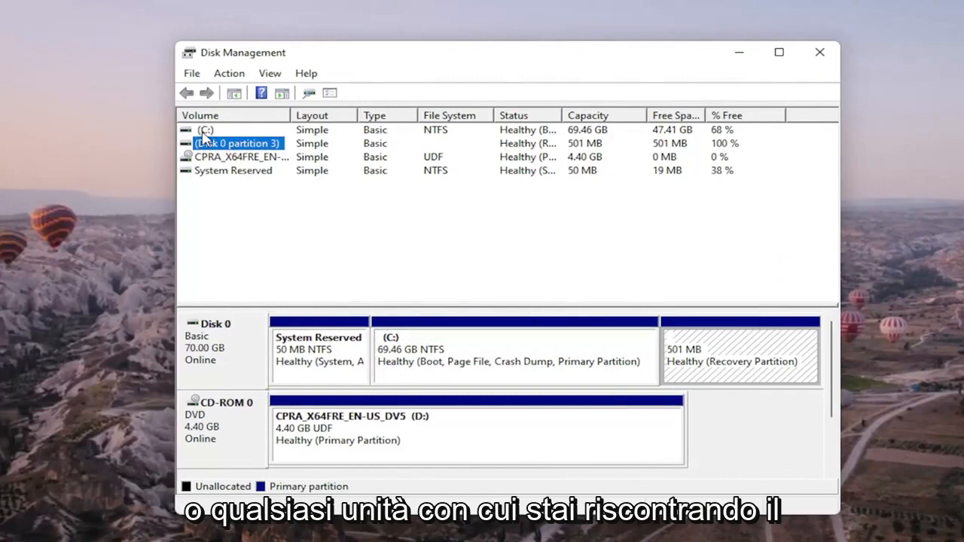
left_click(205, 129)
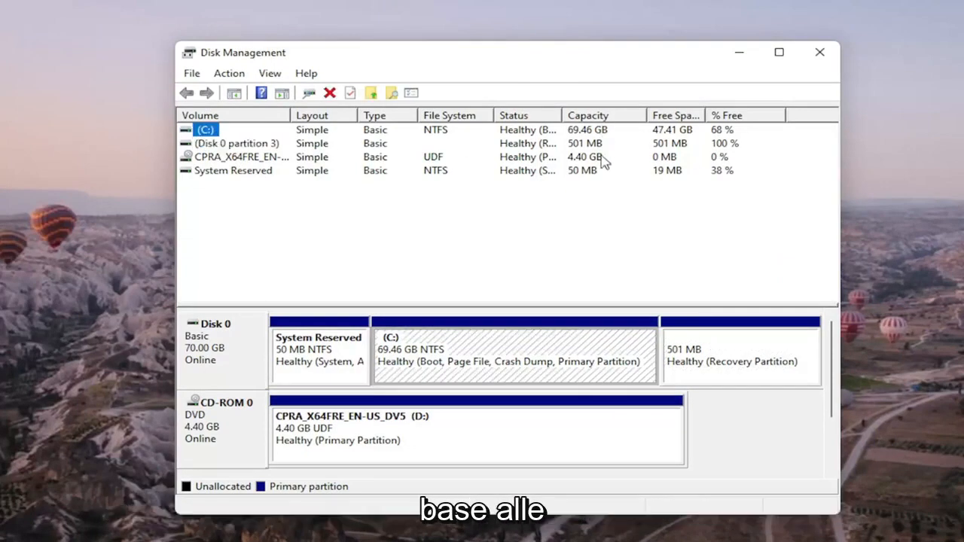
mouse_move(587, 178)
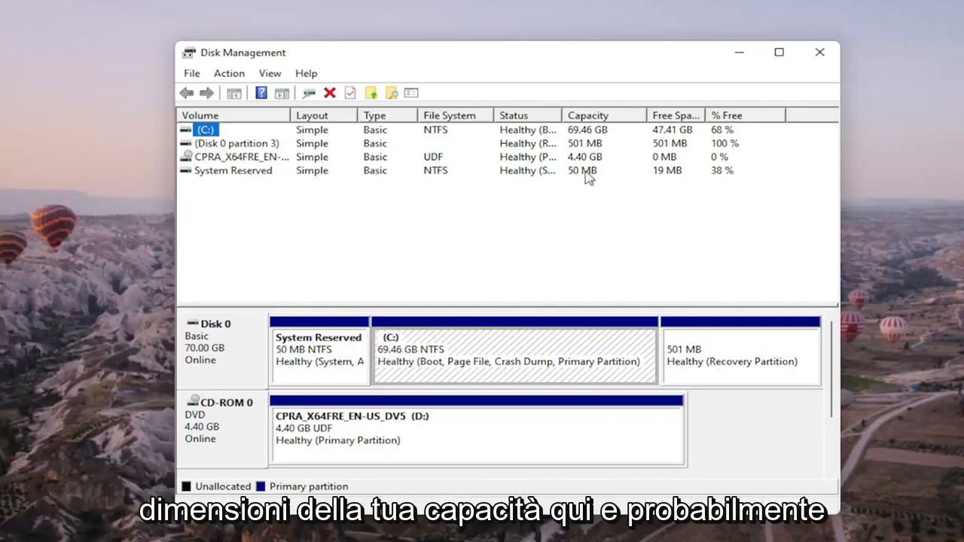
left_click(232, 170)
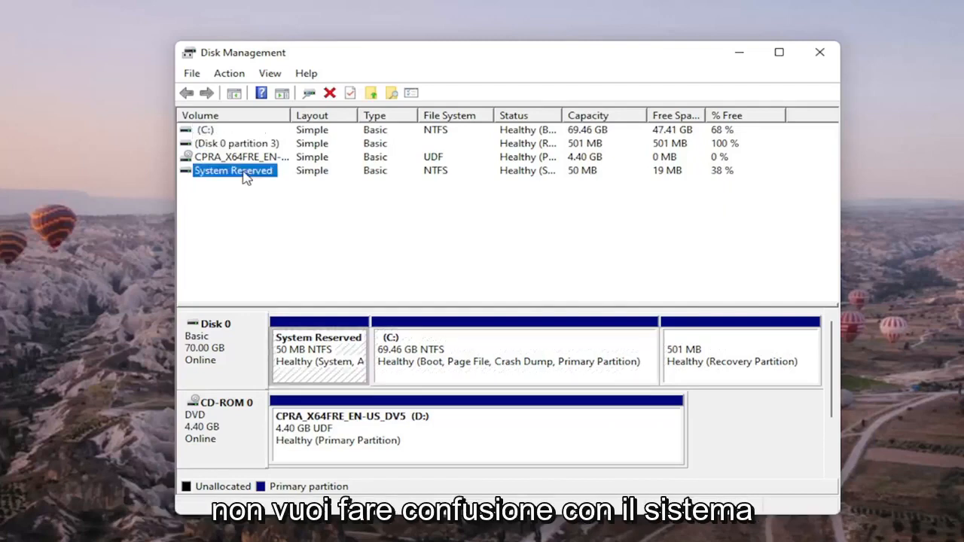
left_click(238, 144)
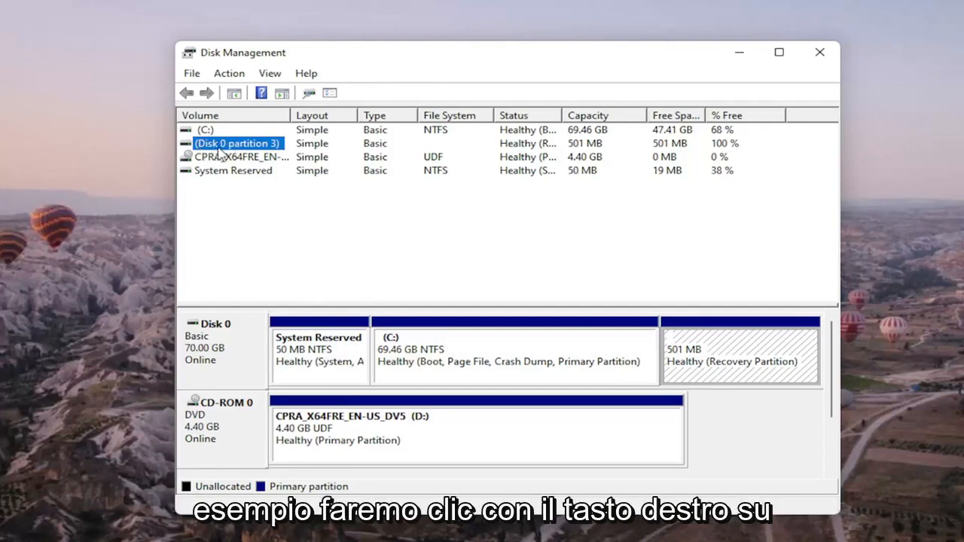
Step: Bring up Change Drive Letter and Paths for the CPRA_X64FRE CD-ROM volume D:
right_click(241, 157)
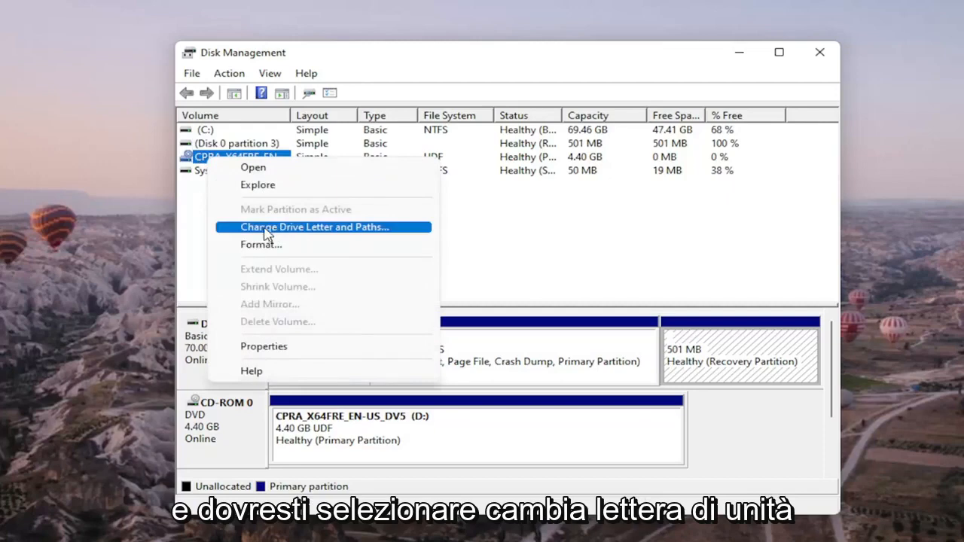
left_click(314, 226)
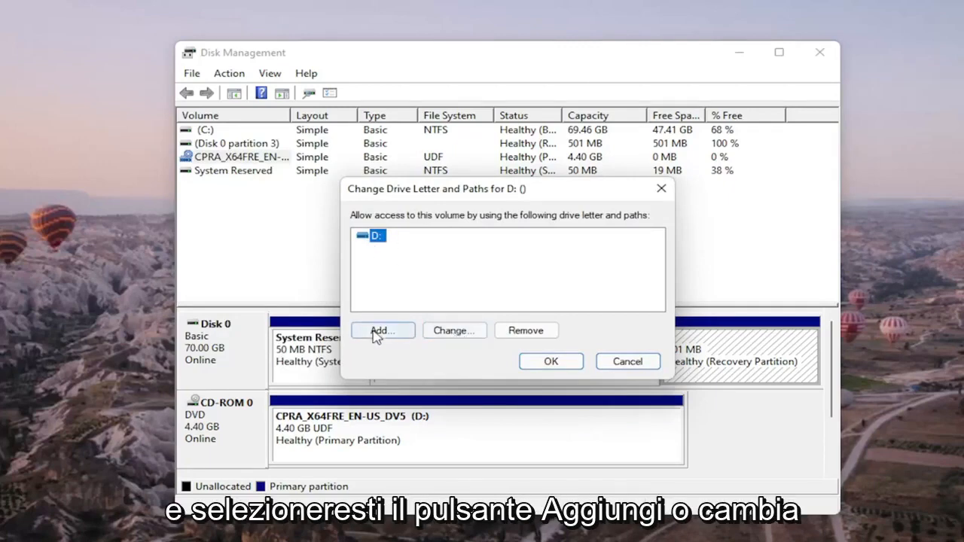
Step: Choose drive letter G: for the CD-ROM volume, reaching the dependent-programs warning
left_click(382, 331)
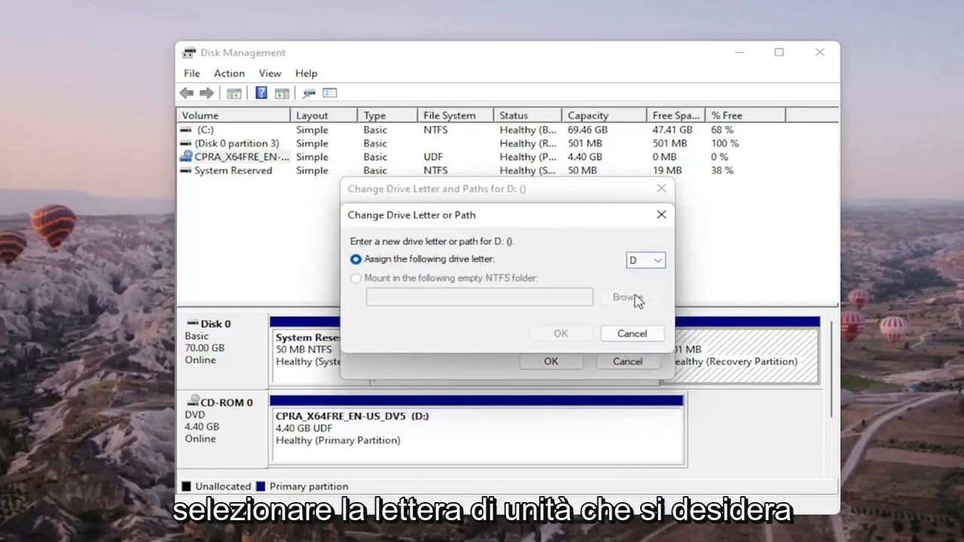
left_click(656, 259)
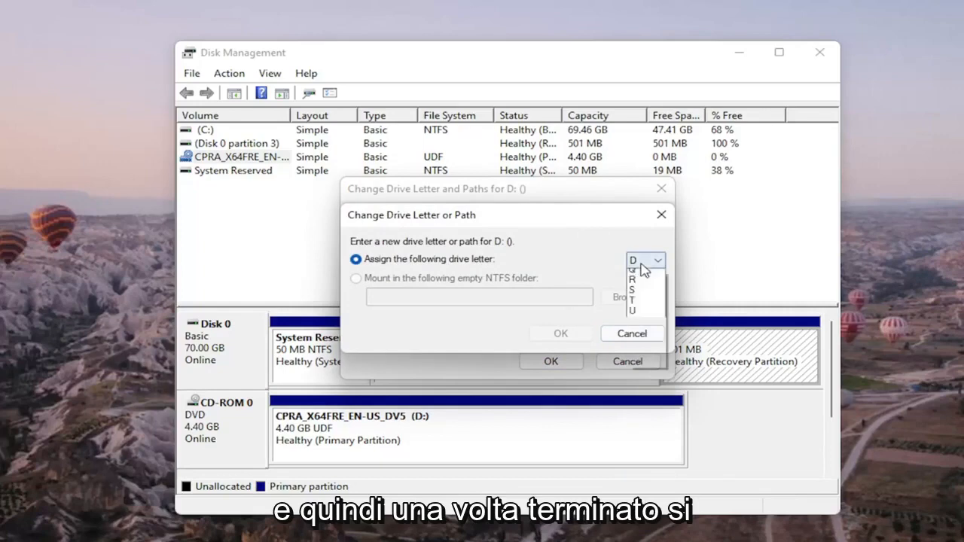
left_click(632, 265)
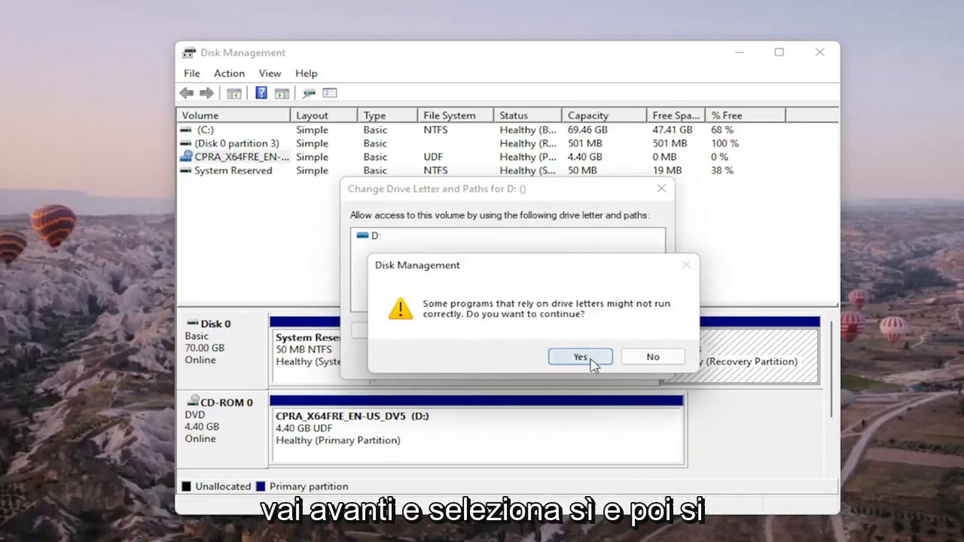
Step: Accept the warning so the DVD volume is reassigned to G:
left_click(580, 356)
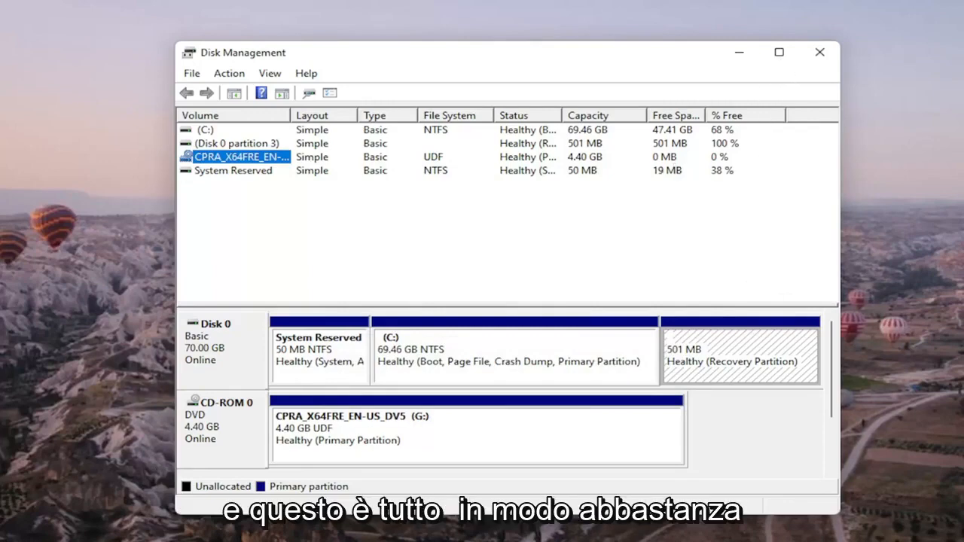
mouse_move(527, 270)
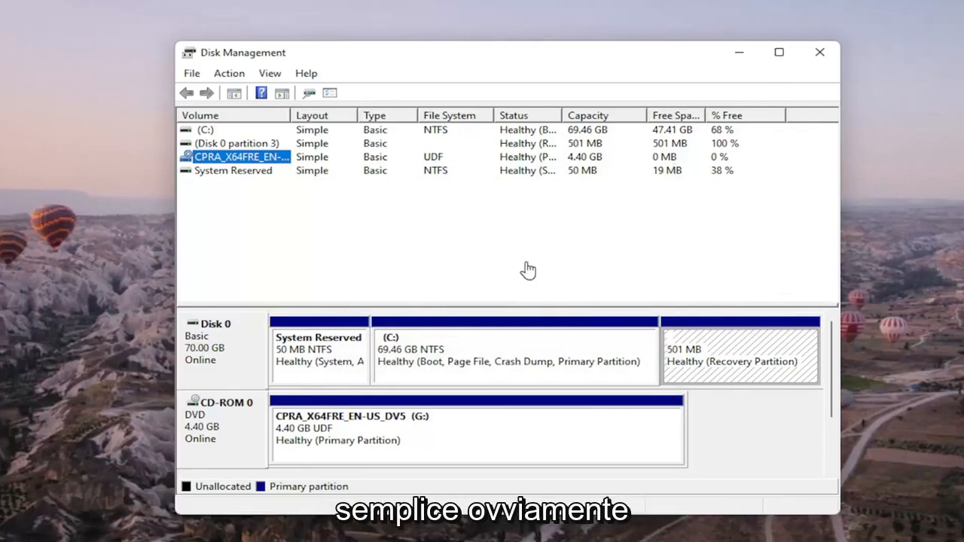